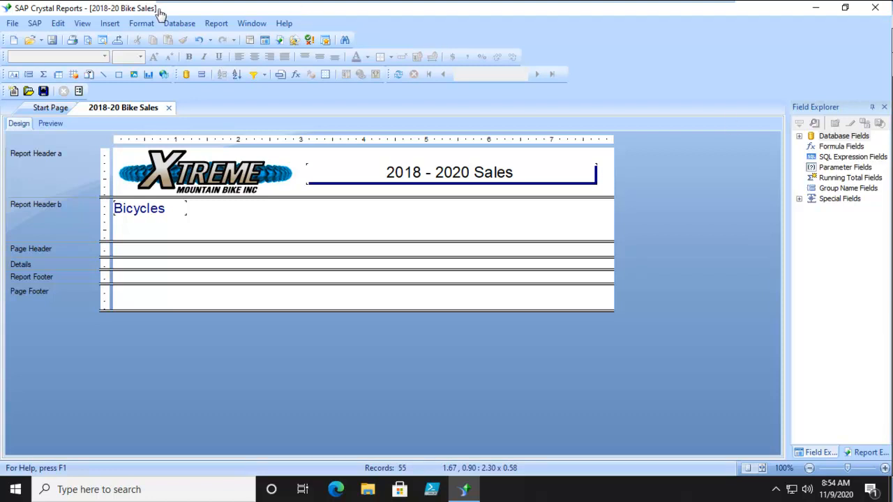
mouse_move(59, 84)
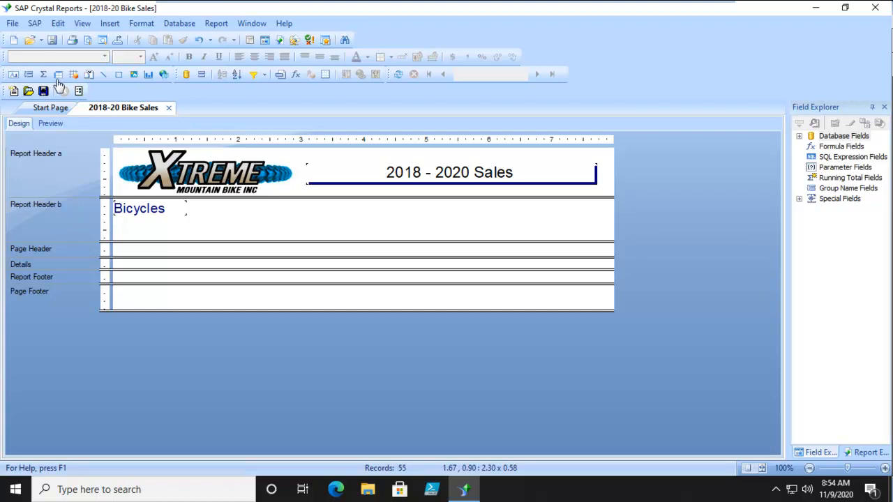
mouse_move(58, 74)
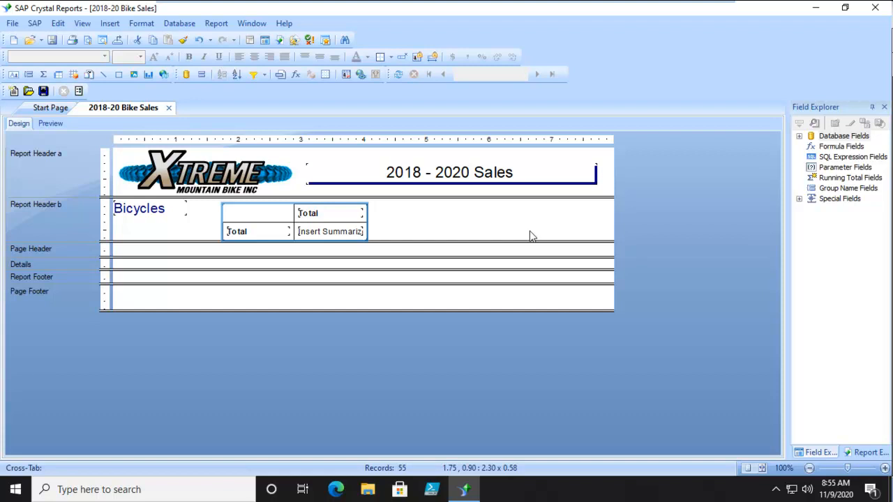
mouse_move(332, 231)
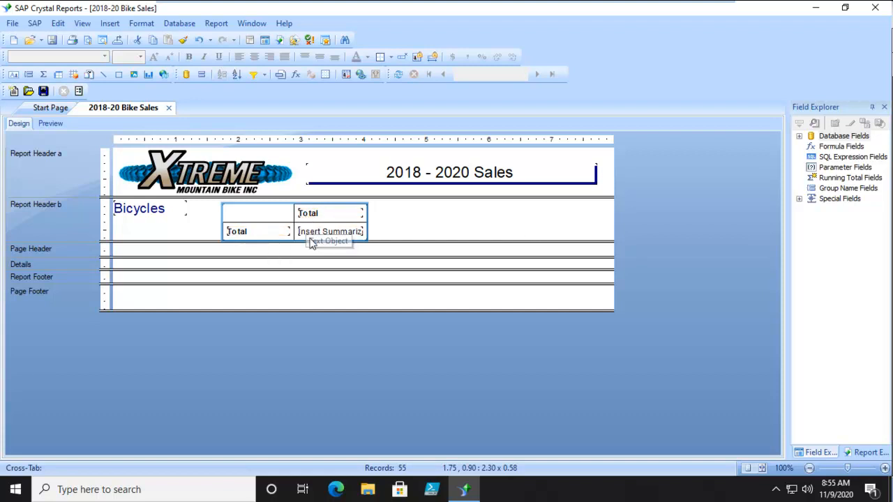
mouse_move(374, 217)
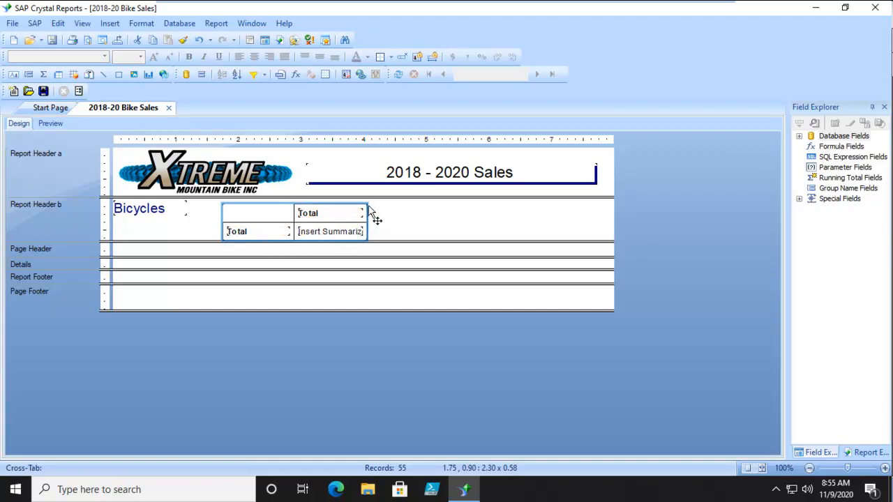
mouse_move(415, 232)
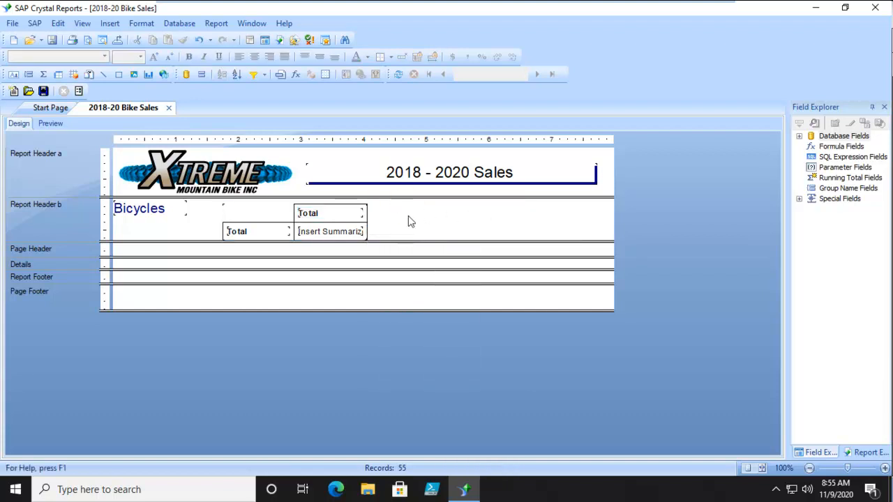
Step: Select the Total header of the new empty cross-tab in Report Header b
left_click(329, 213)
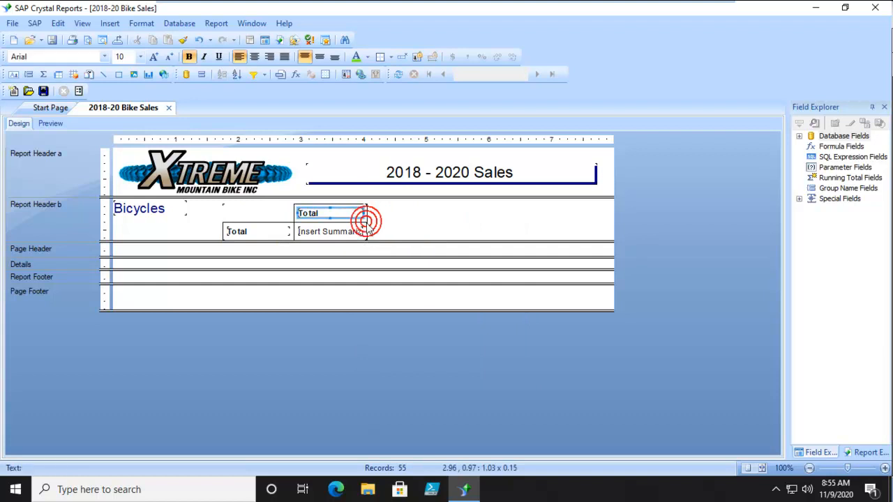
Step: In the Cross-Tab Expert, add Product Name as columns and Employee First Name as rows
right_click(368, 219)
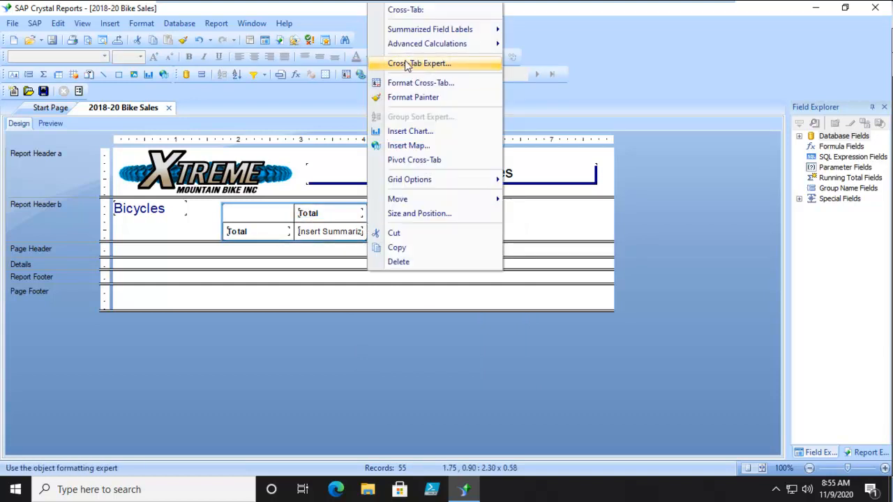
left_click(419, 63)
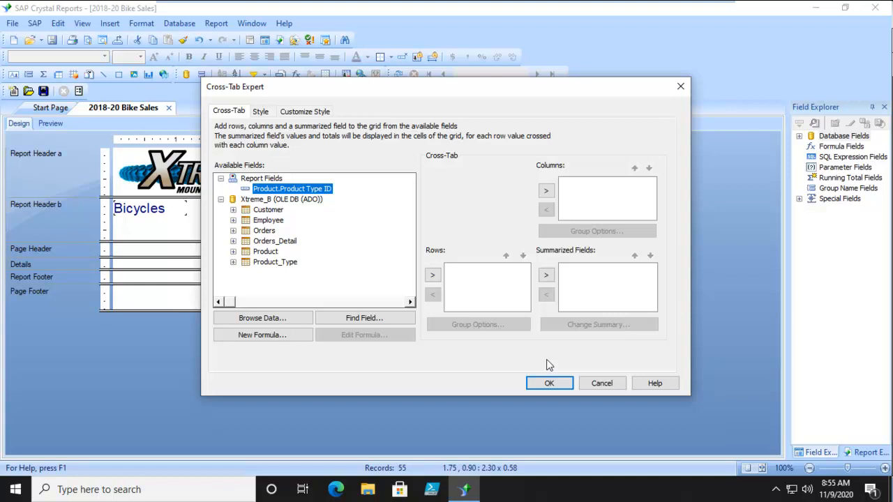
mouse_move(197, 230)
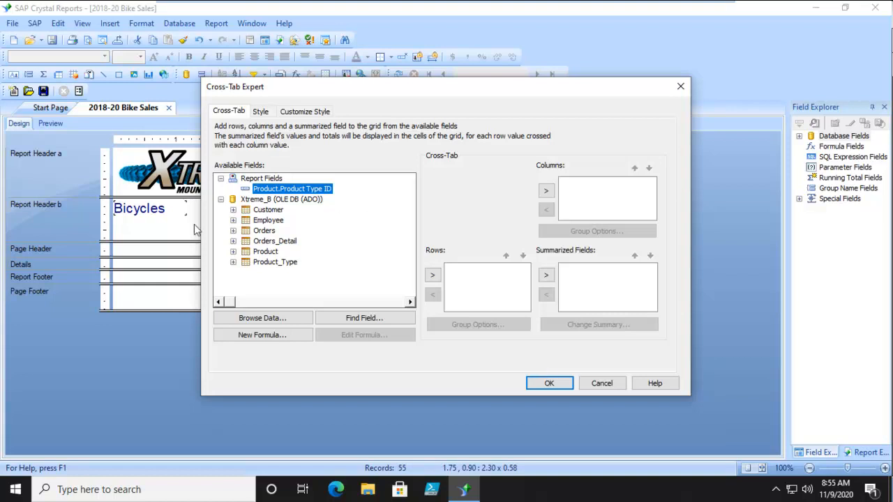
mouse_move(237, 257)
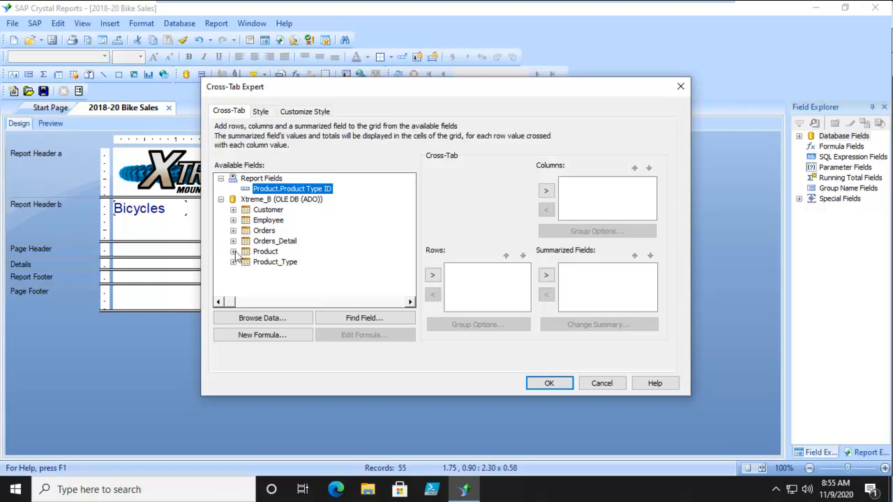
left_click(233, 251)
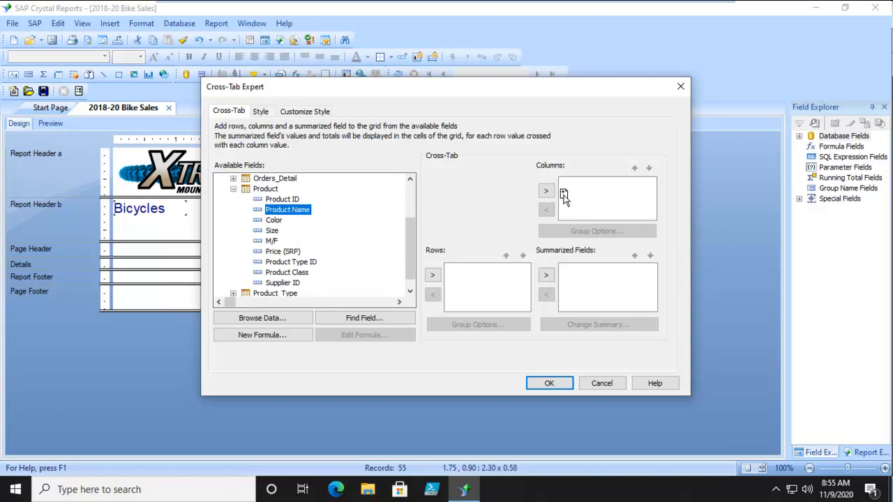
left_click(546, 192)
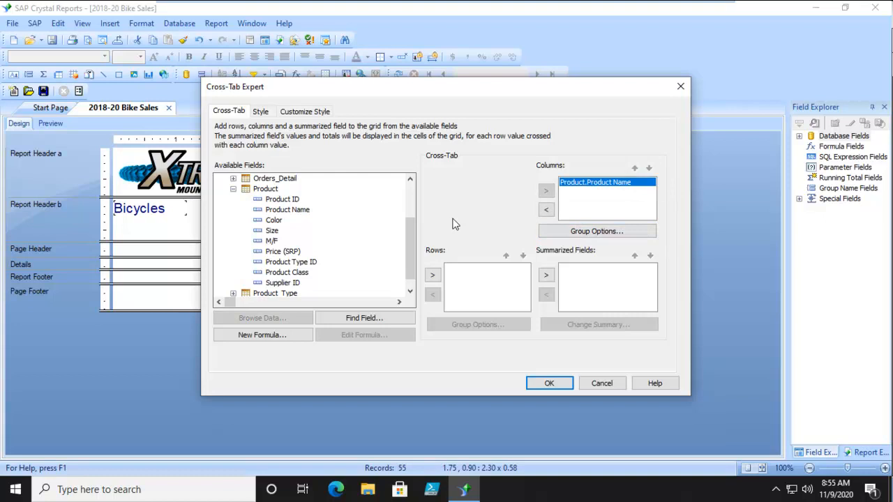
mouse_move(499, 327)
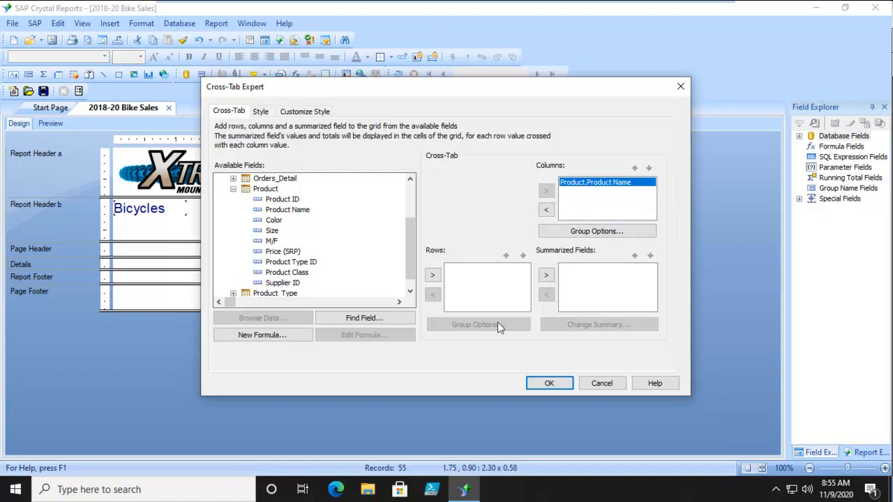
mouse_move(237, 194)
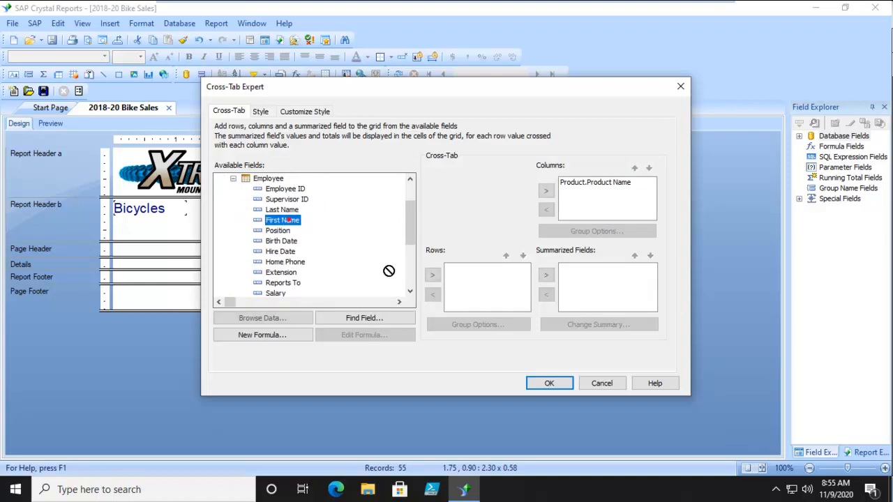
left_click(433, 275)
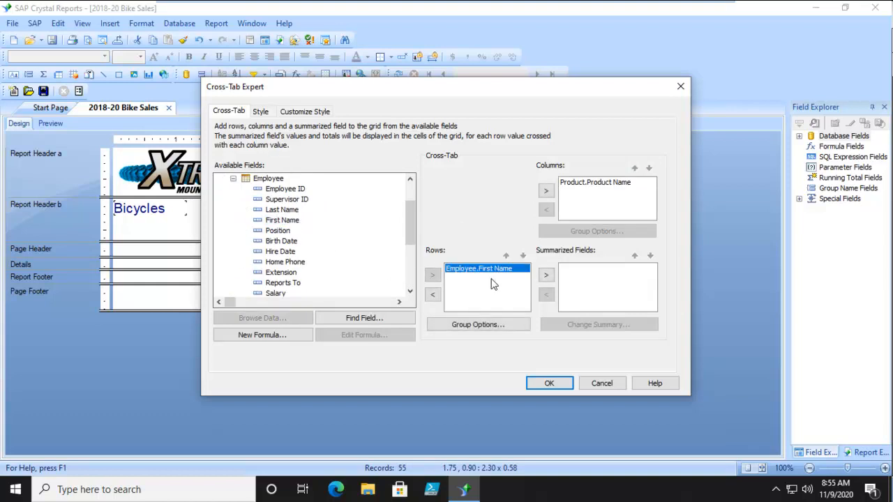
mouse_move(478, 324)
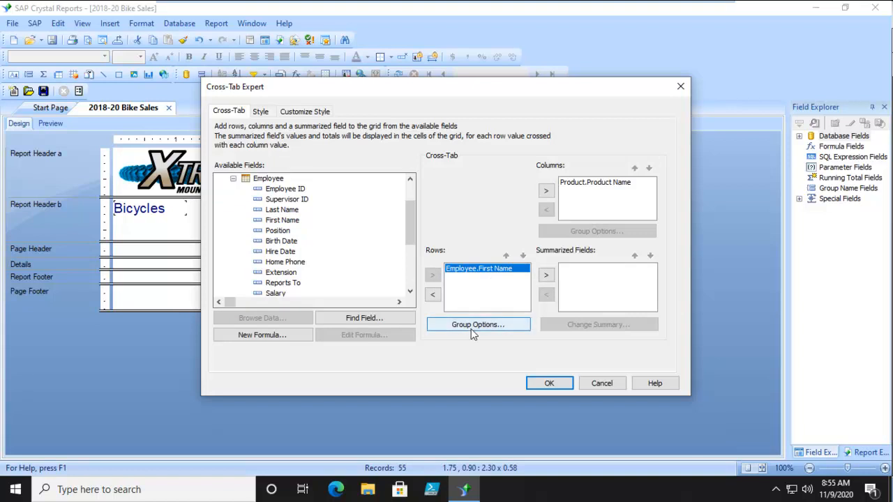
Step: In the row Group Options, enable Customize Group Name Field using a formula as the group name
left_click(478, 325)
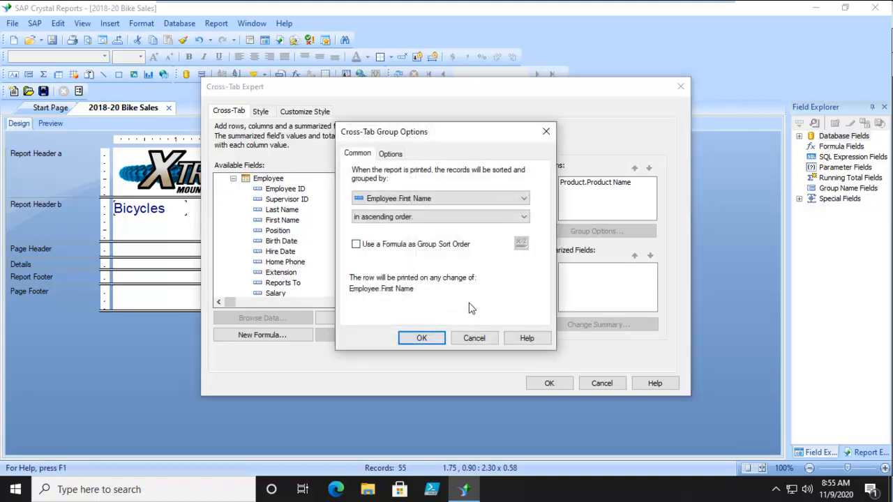
mouse_move(466, 299)
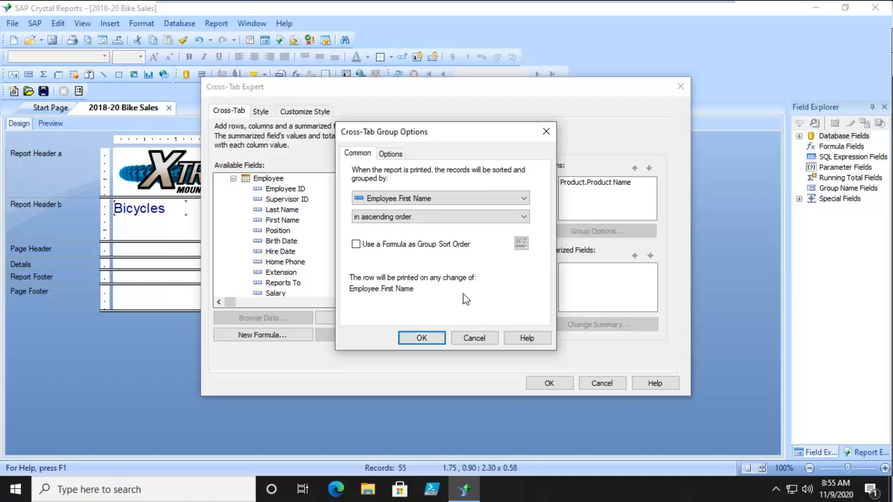
left_click(391, 153)
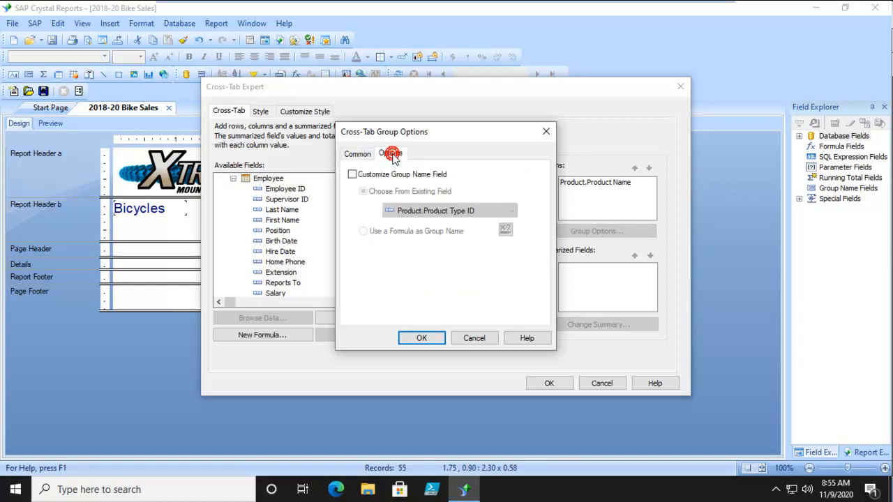
left_click(352, 175)
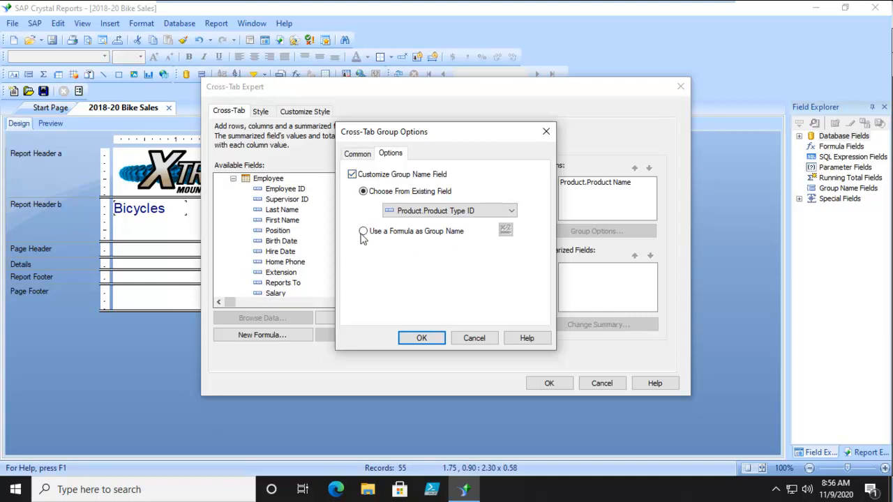
left_click(363, 231)
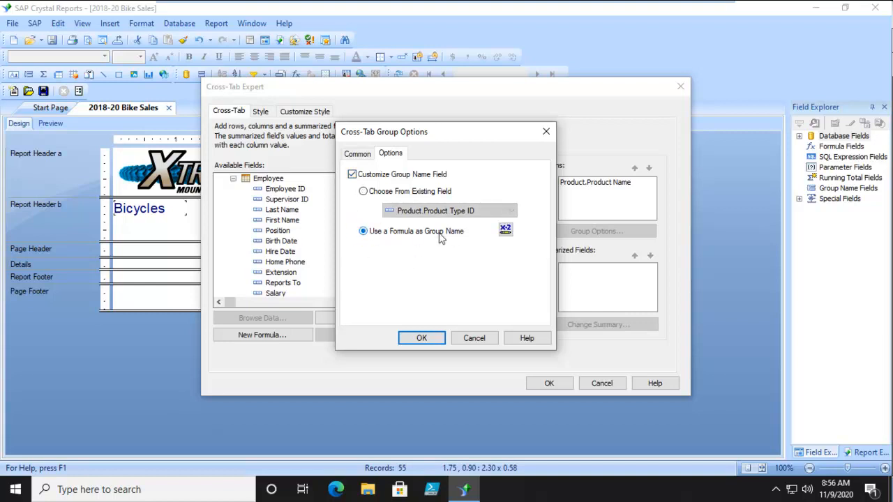
Step: Write the group name formula First Name + " " + Last Name and save it
left_click(506, 229)
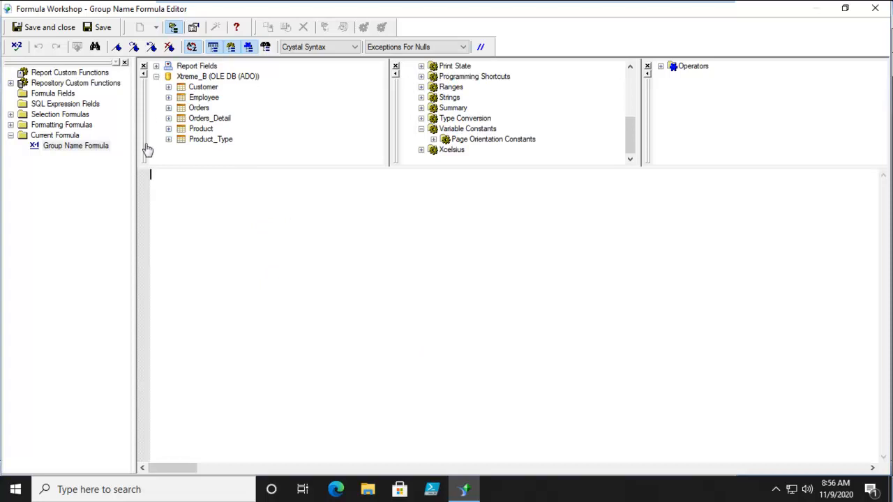
mouse_move(269, 151)
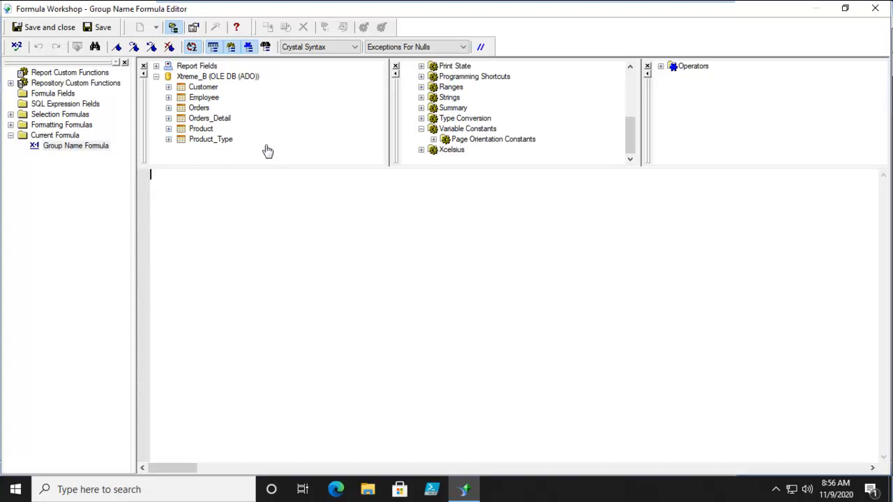
left_click(168, 97)
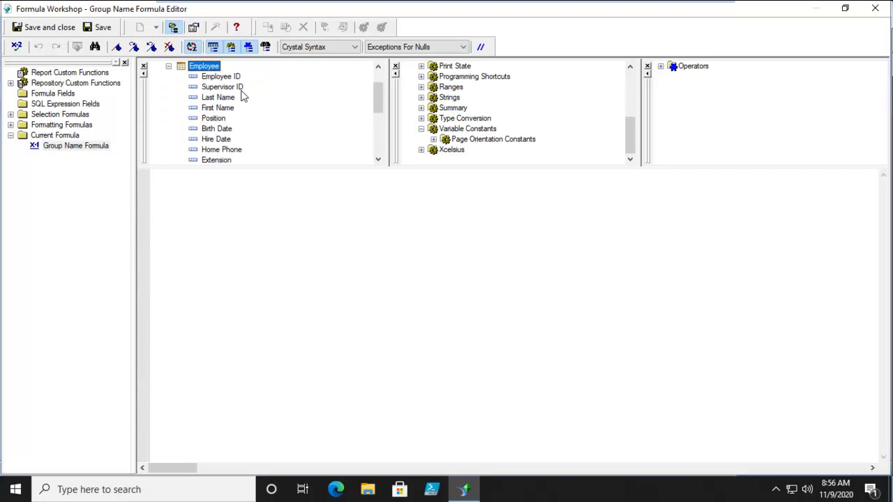
mouse_move(221, 125)
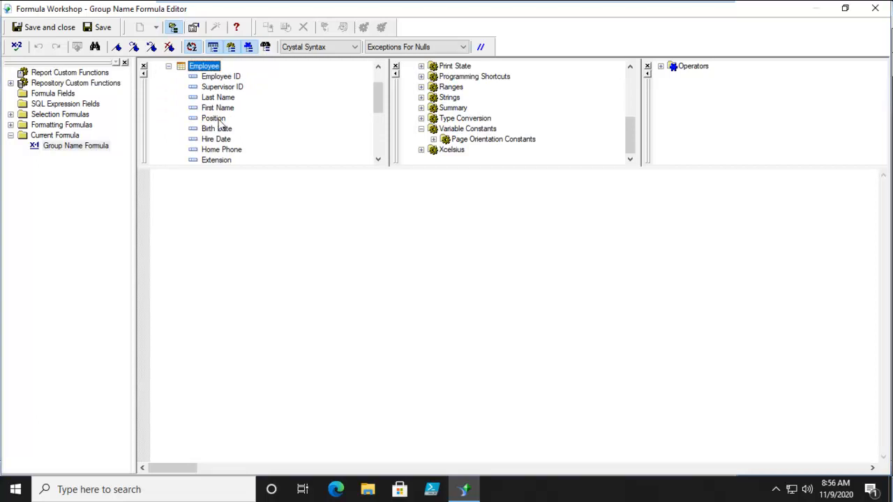
double_click(217, 108)
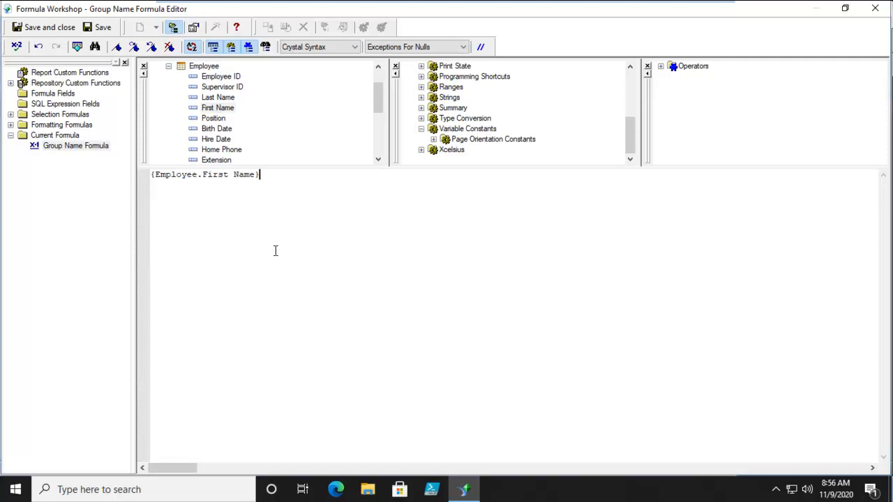
type("+\" \"+")
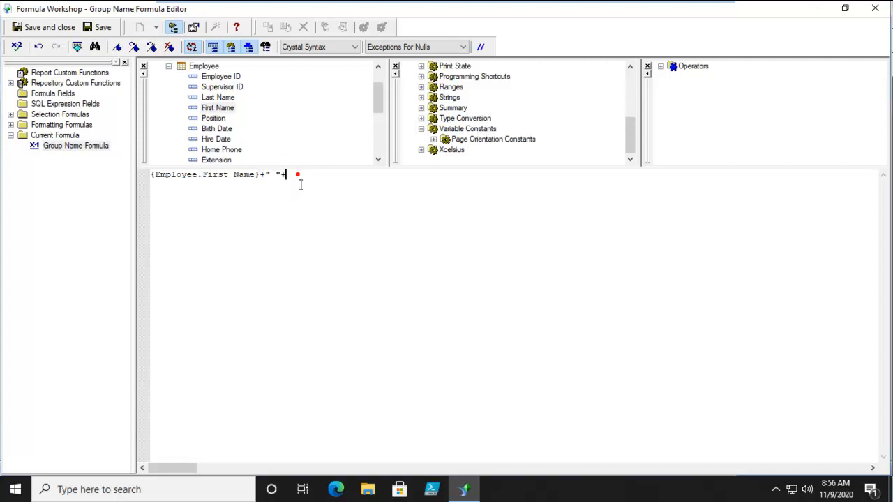
double_click(217, 97)
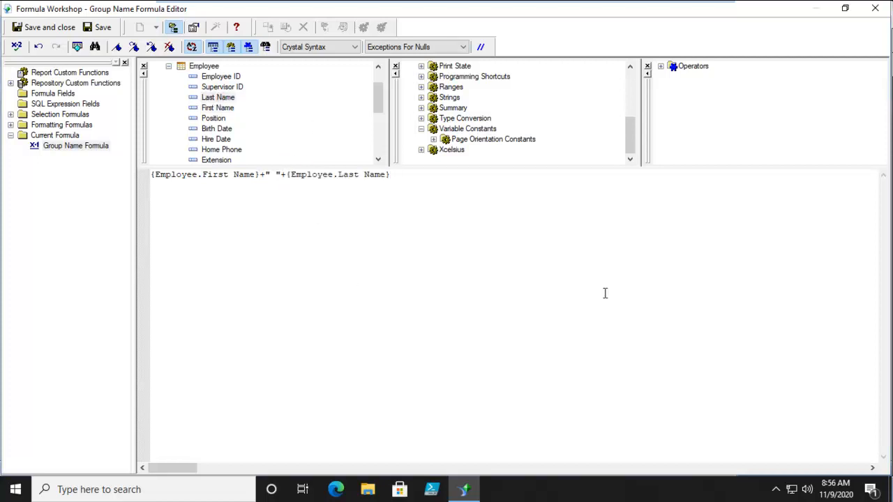
left_click(391, 174)
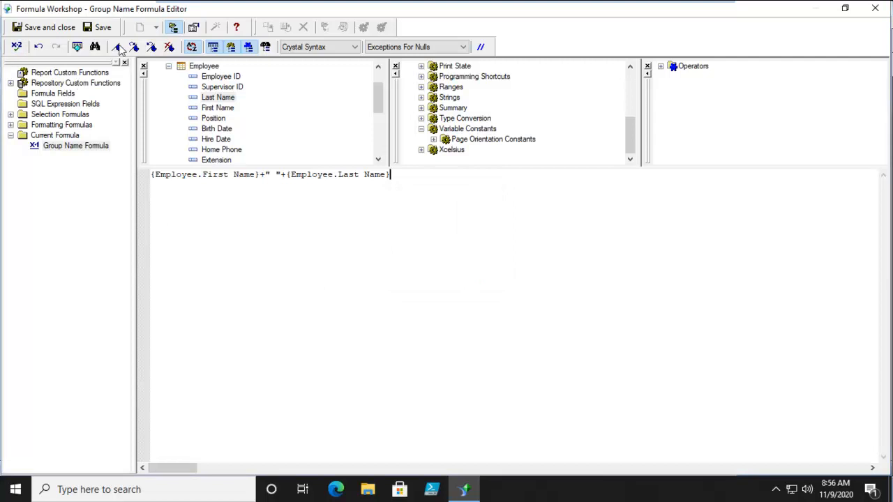
left_click(44, 26)
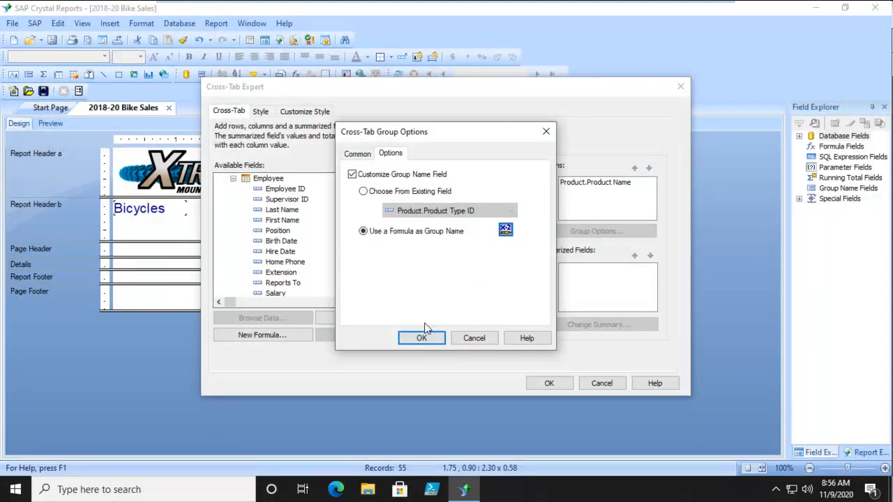
Step: Confirm the Cross-Tab Group Options dialog with OK
left_click(422, 338)
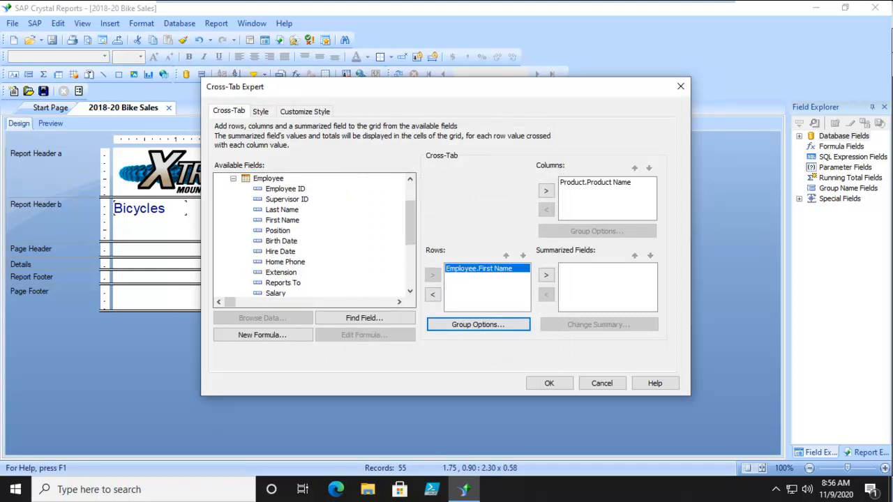
mouse_move(656, 271)
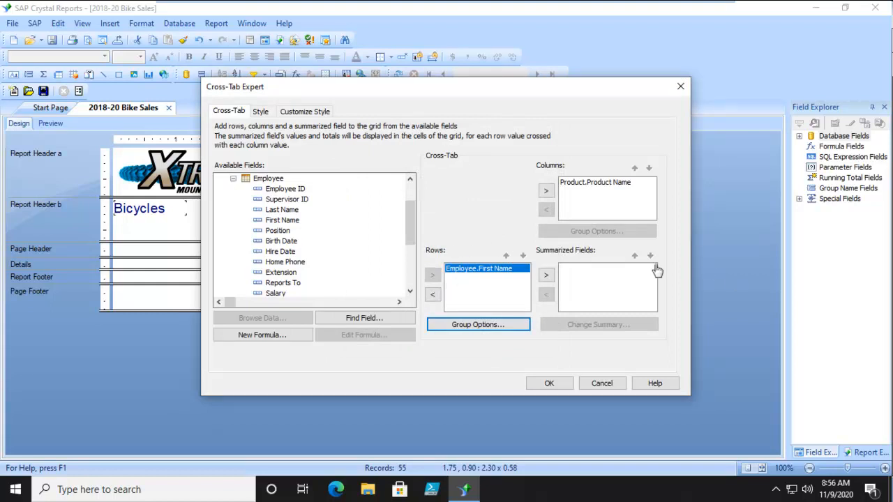
mouse_move(618, 292)
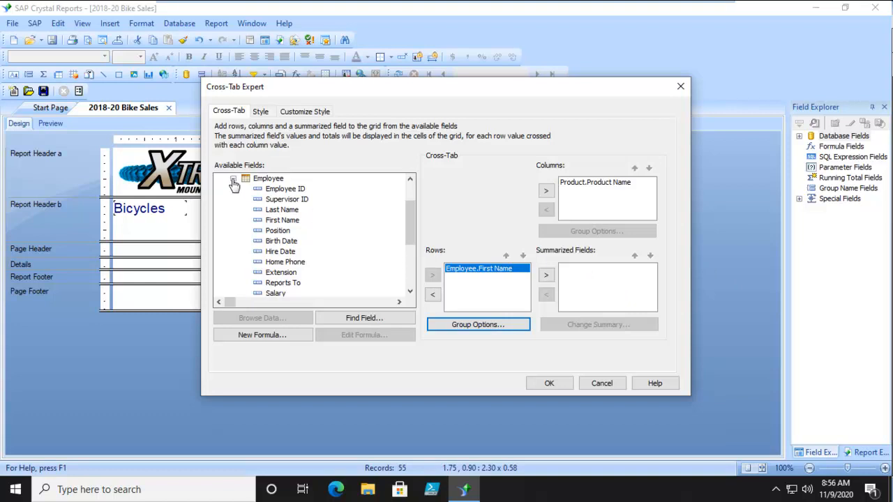
Step: Add Orders_Detail Quantity to the cross-tab's Summarized Fields as a sum
left_click(233, 184)
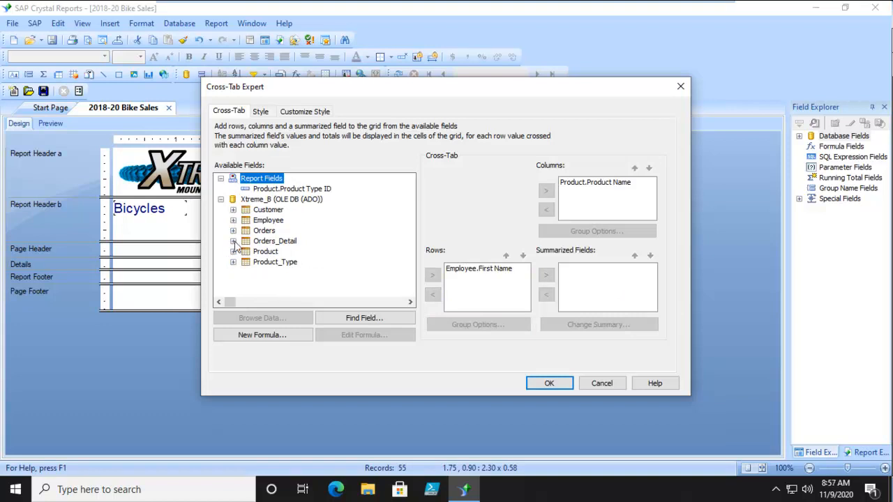
left_click(234, 241)
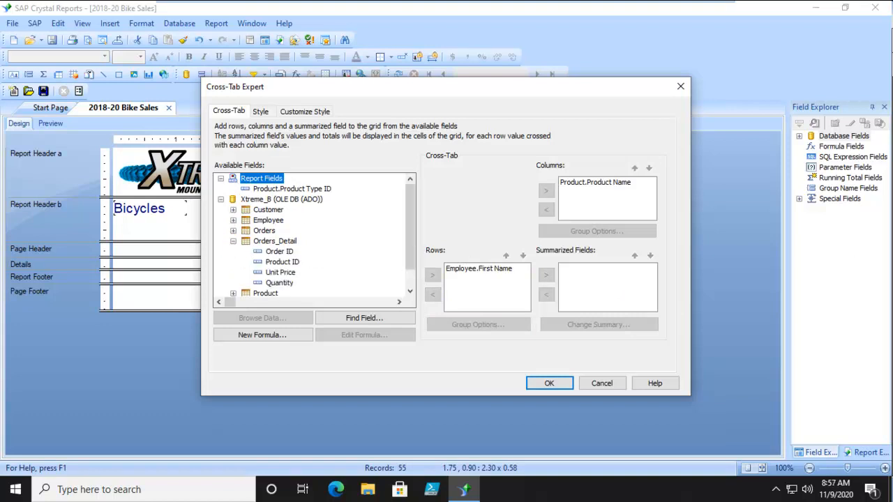
mouse_move(353, 206)
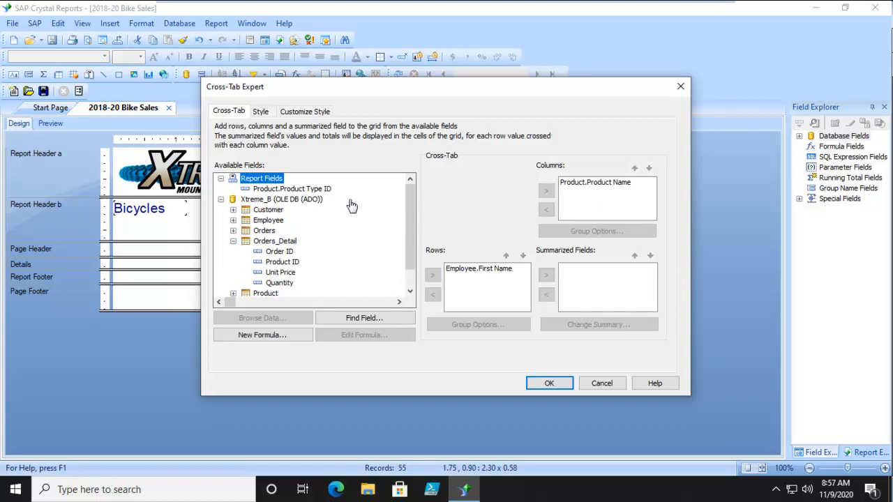
mouse_move(311, 279)
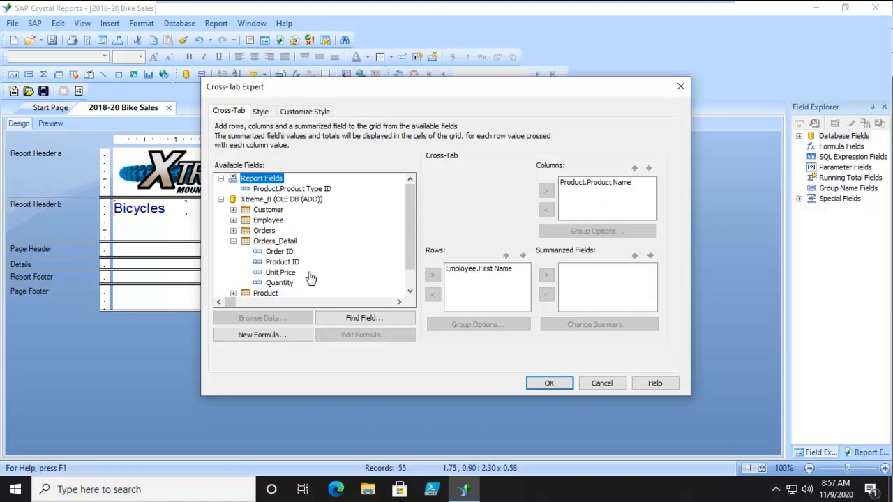
mouse_move(271, 246)
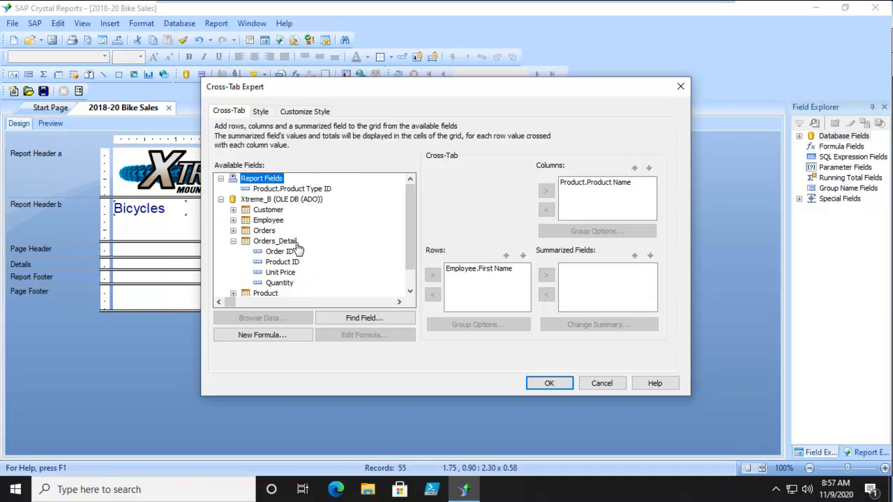
mouse_move(286, 274)
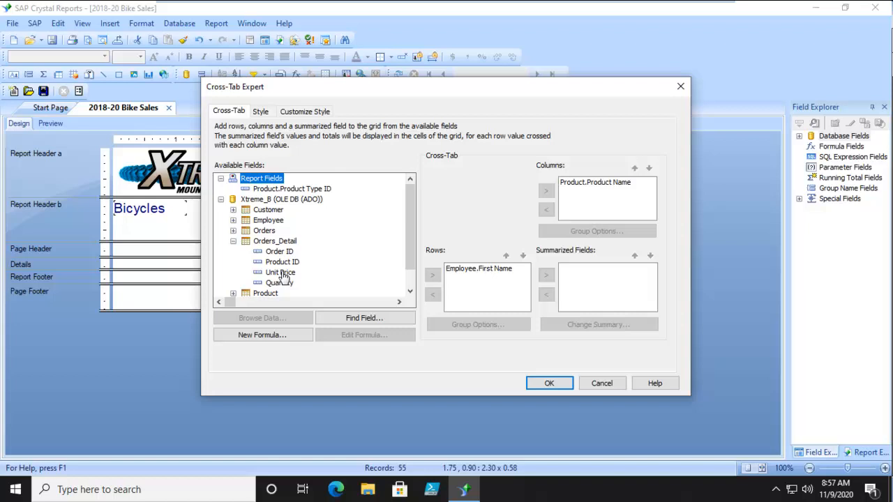
mouse_move(283, 277)
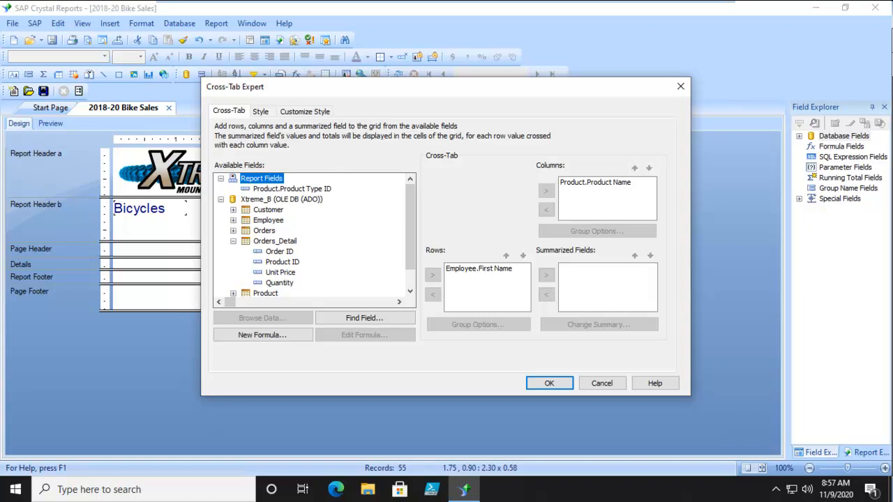
mouse_move(281, 252)
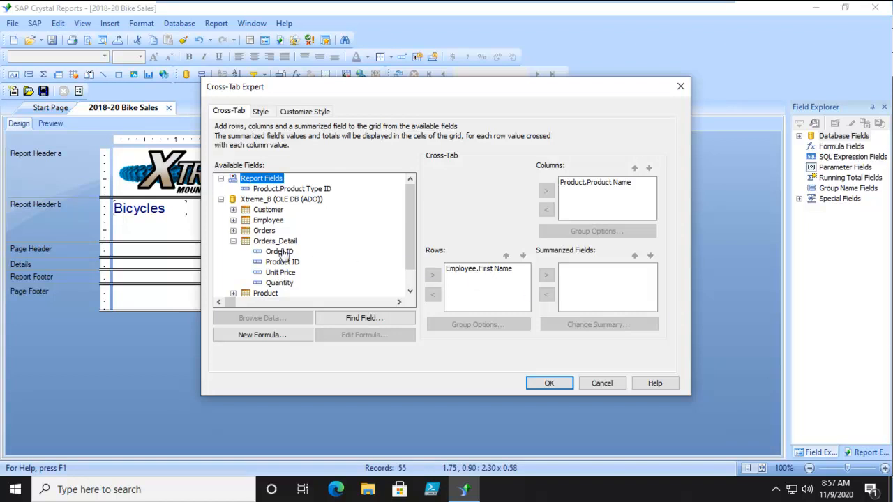
mouse_move(610, 283)
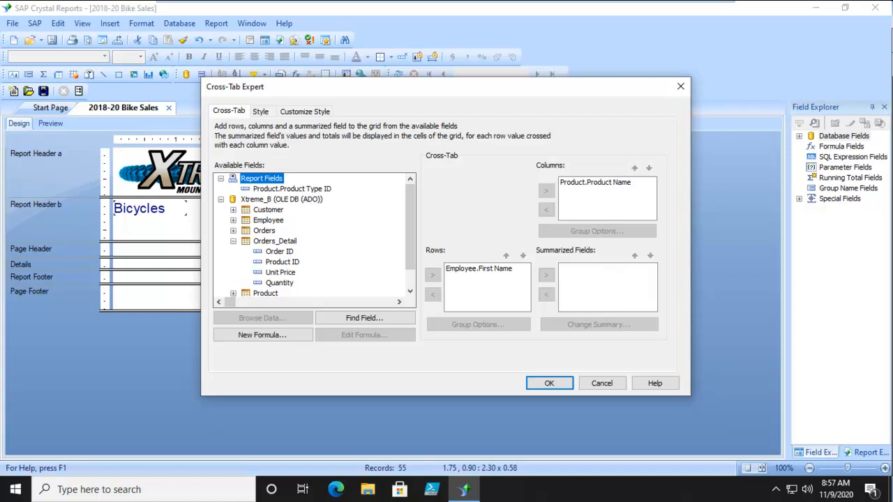
left_click(279, 283)
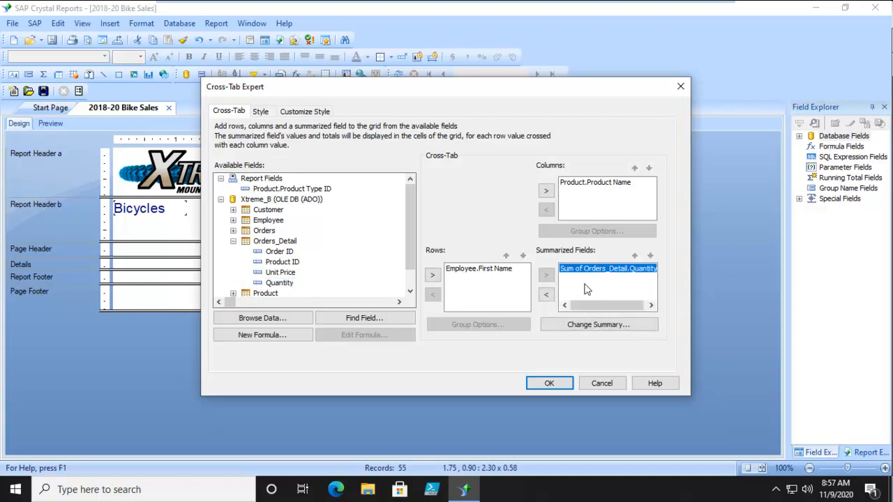
mouse_move(602, 279)
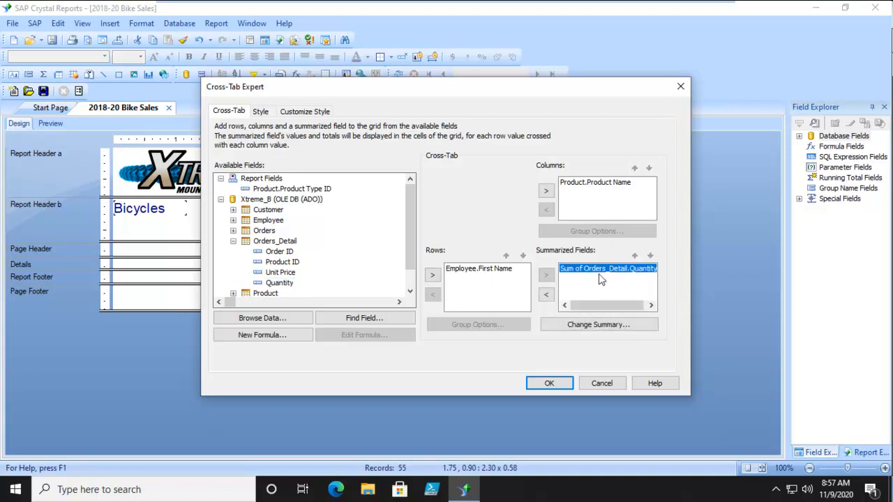
mouse_move(681, 242)
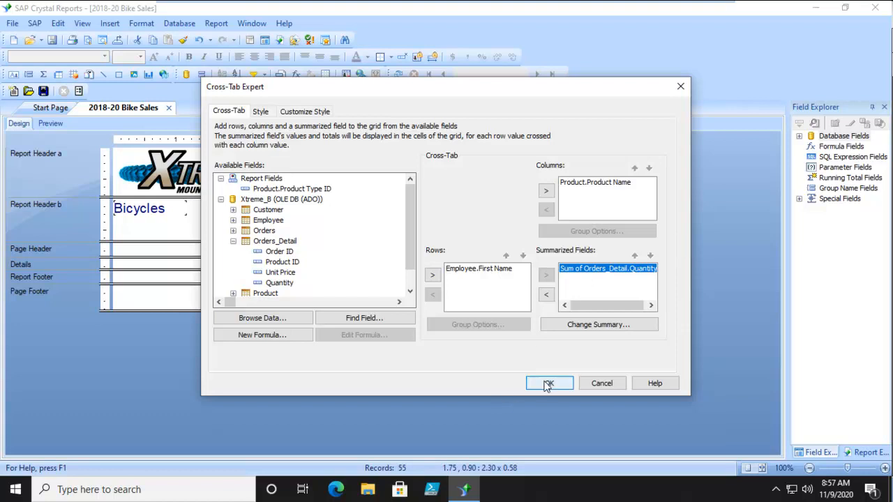
Step: Place the finished cross-tab in the report and switch to Preview
left_click(550, 383)
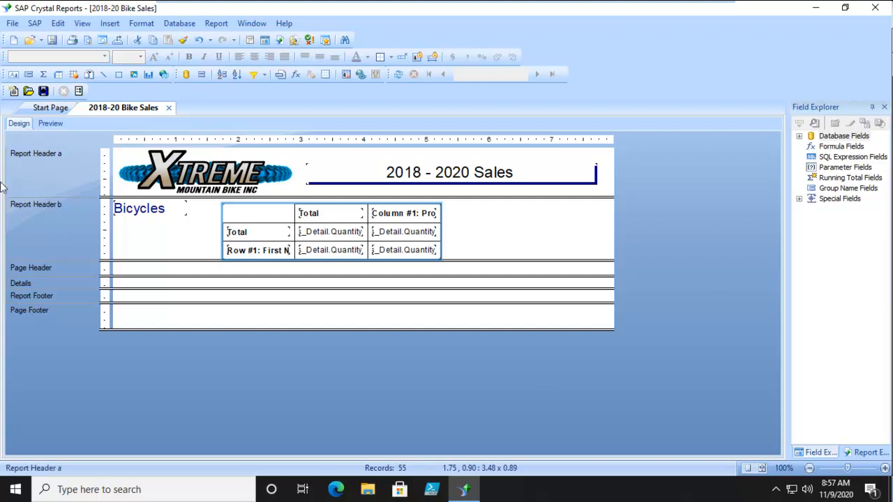
left_click(50, 123)
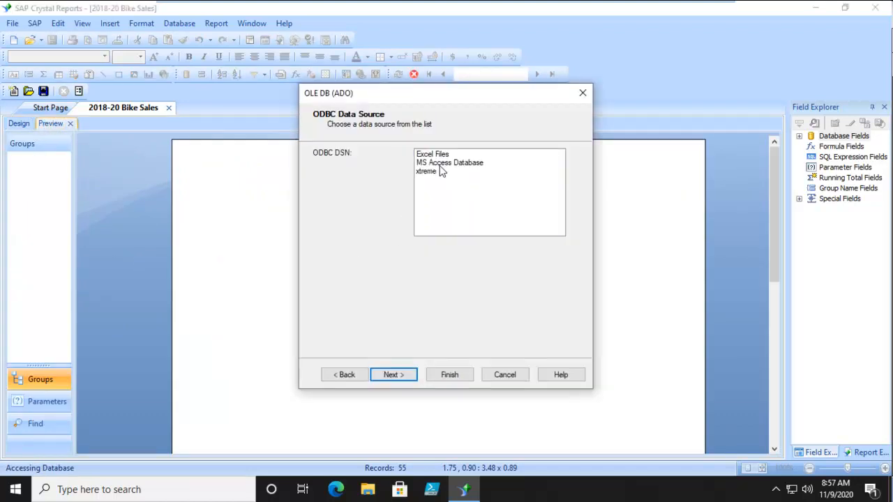
Step: Connect to the xtreme OLE DB (ADO) data source to load preview data
left_click(425, 171)
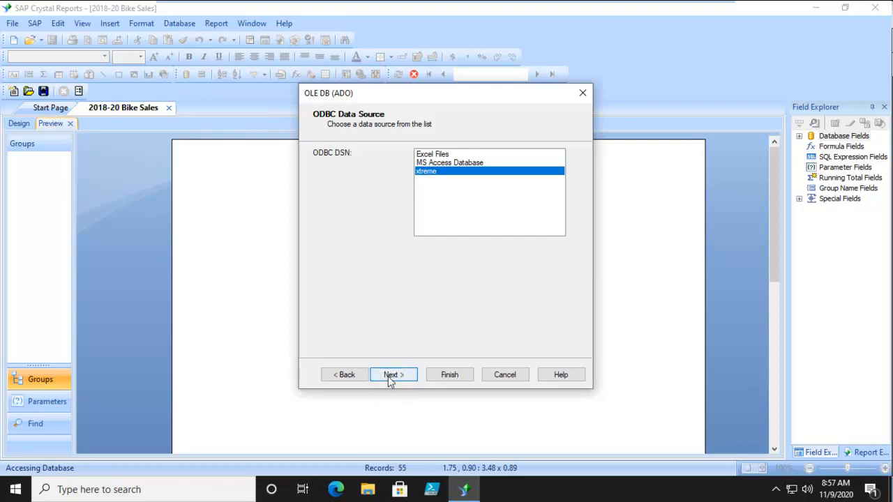
left_click(394, 375)
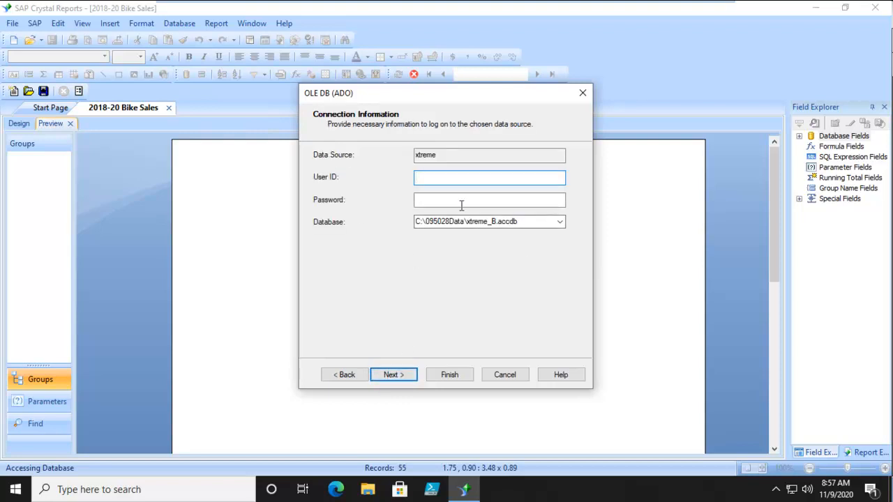
left_click(393, 374)
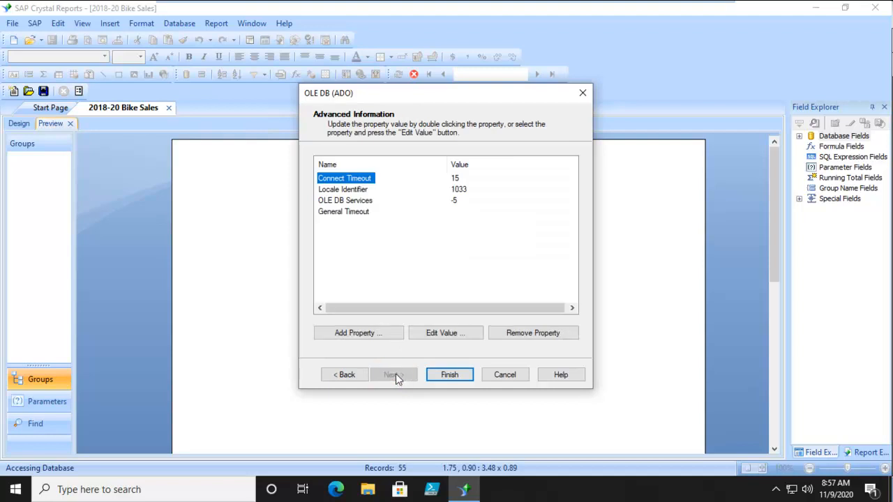
left_click(450, 375)
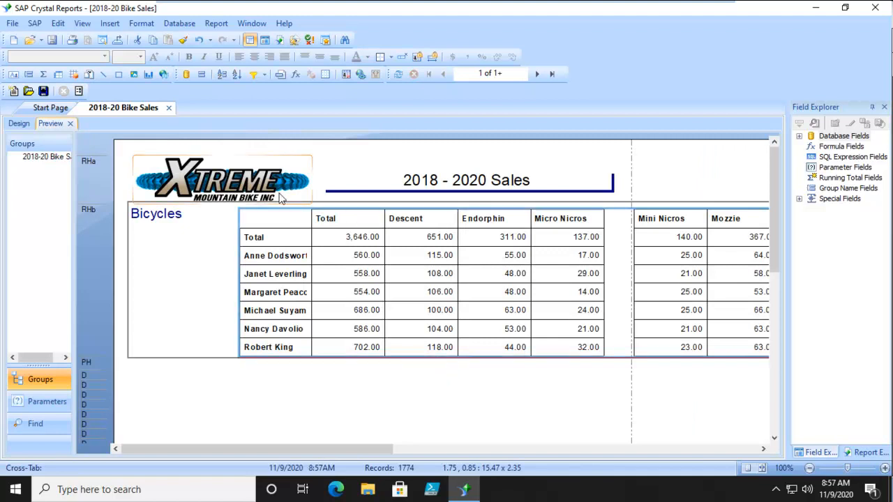
mouse_move(342, 223)
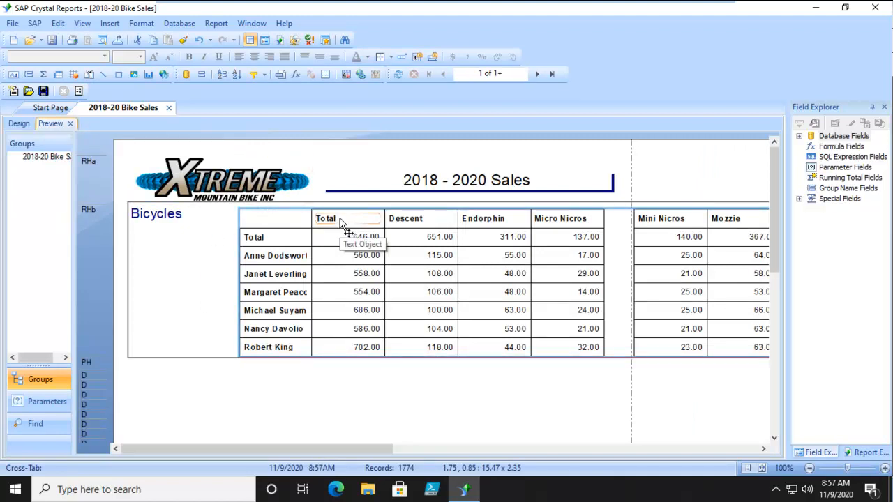
mouse_move(355, 261)
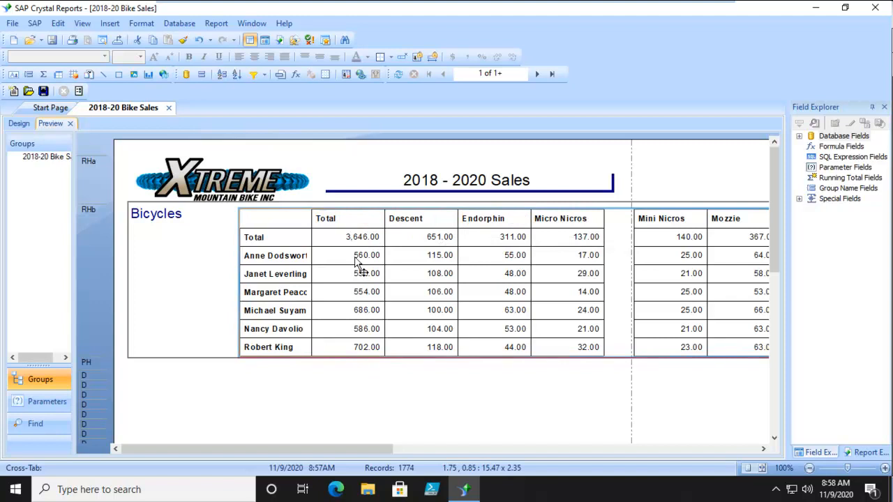
Step: Remove decimals from the cross-tab's Total column quantities using Decrease Decimals
left_click(253, 237)
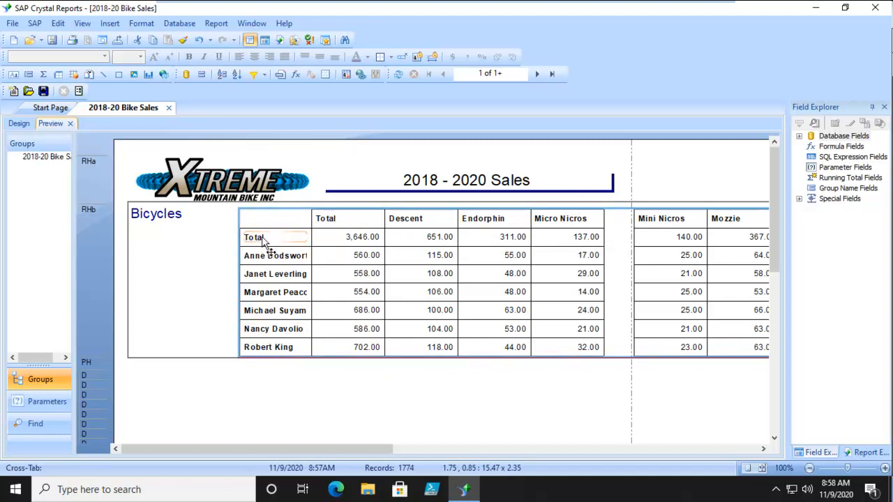
mouse_move(359, 237)
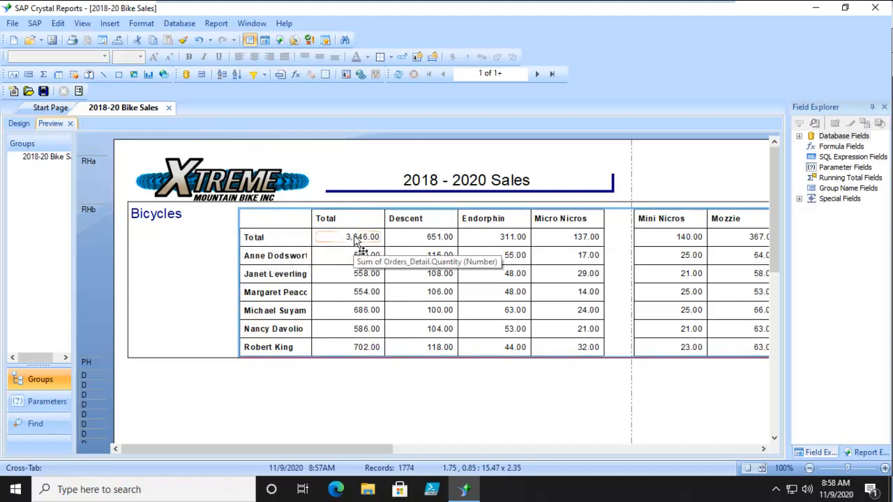
left_click(513, 57)
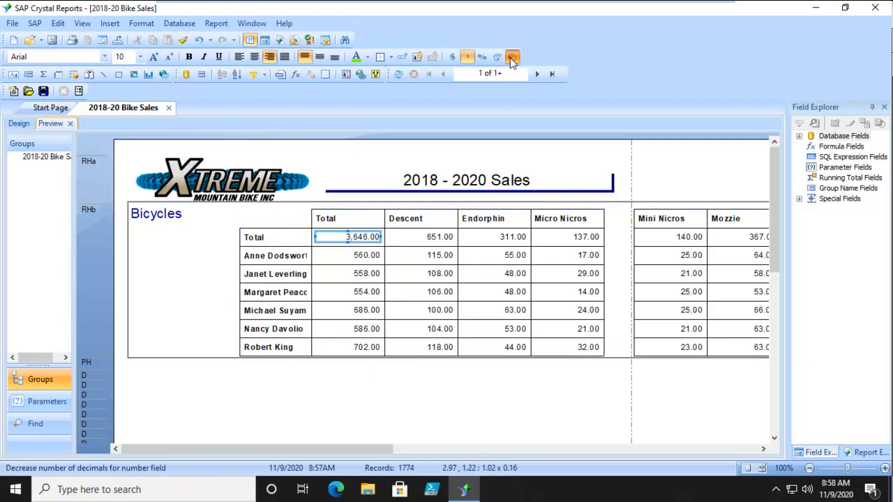
left_click(512, 57)
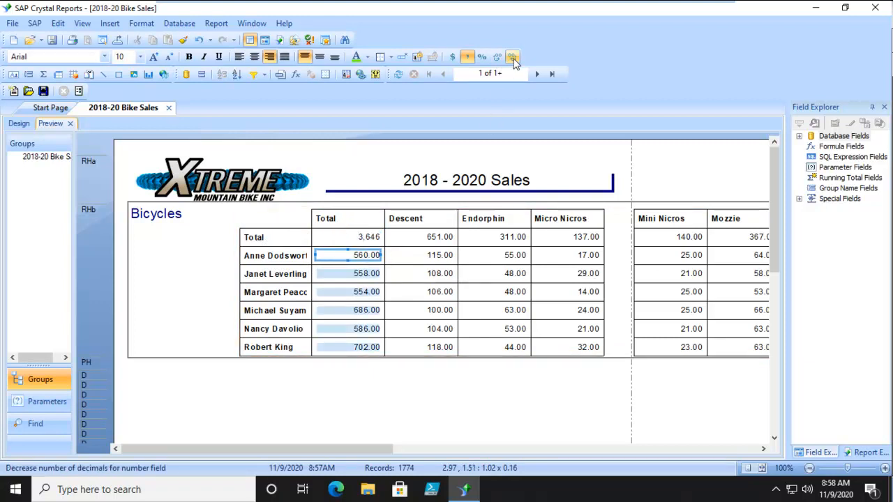
left_click(512, 58)
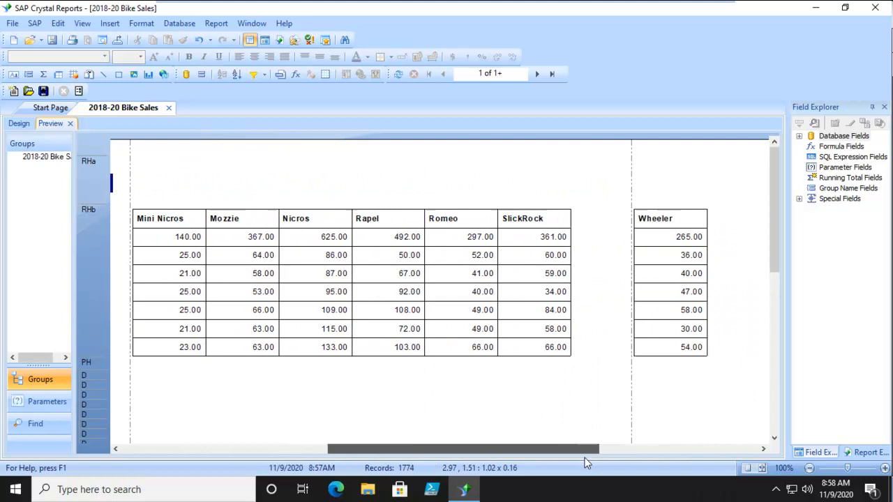
Step: Scroll across the product columns in the preview, then return to Design view
scroll("left", 3)
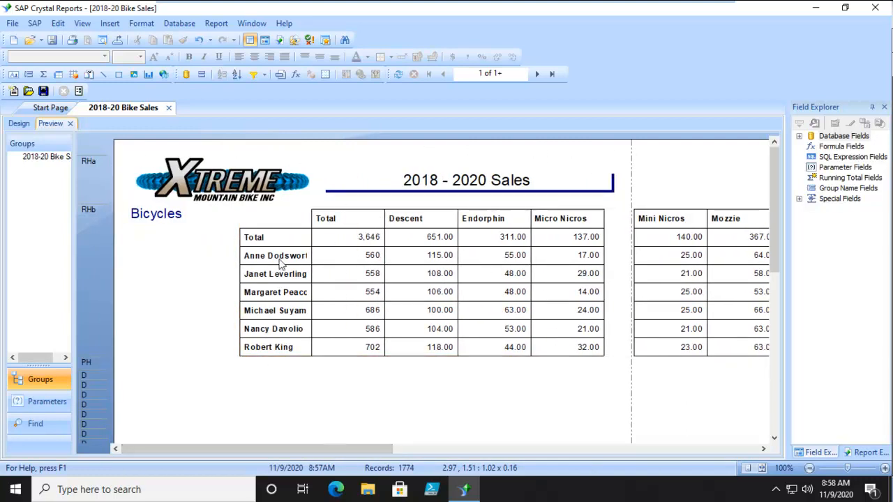
mouse_move(491, 387)
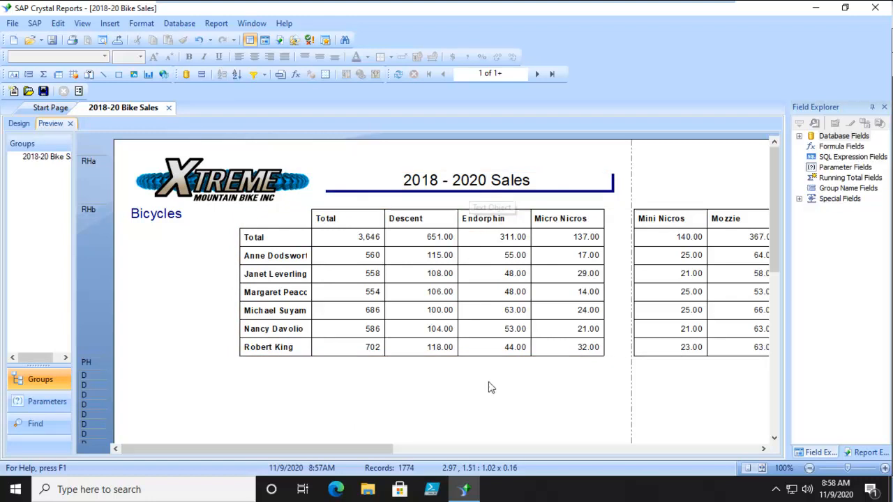
mouse_move(278, 391)
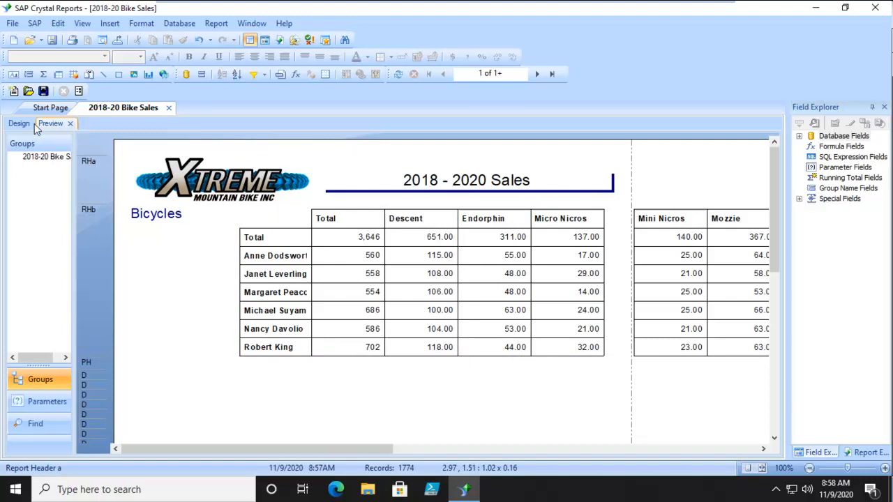
left_click(19, 124)
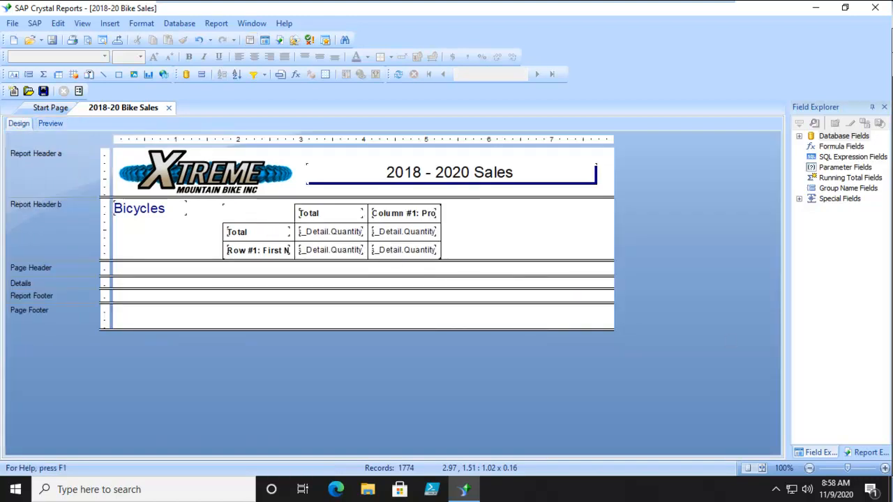